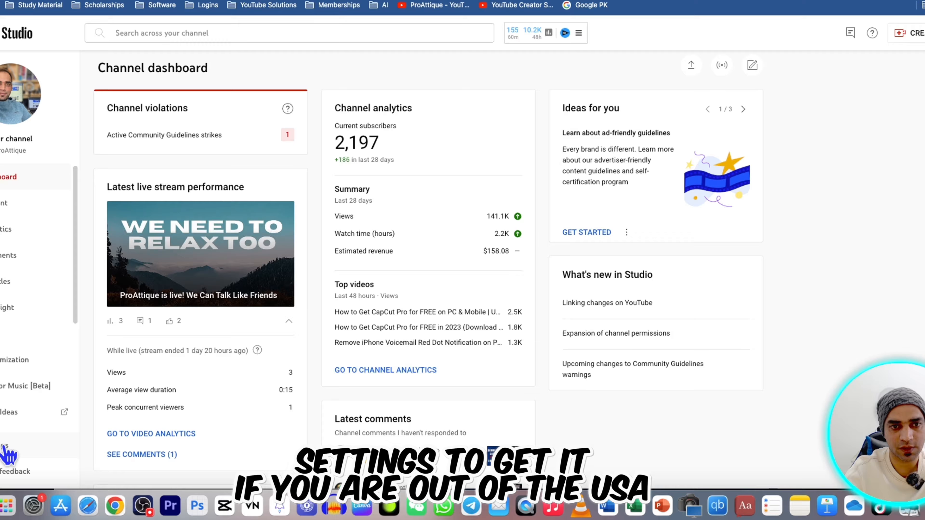
# Show the channel settings with United States as the country of residence.
pyautogui.click(5, 446)
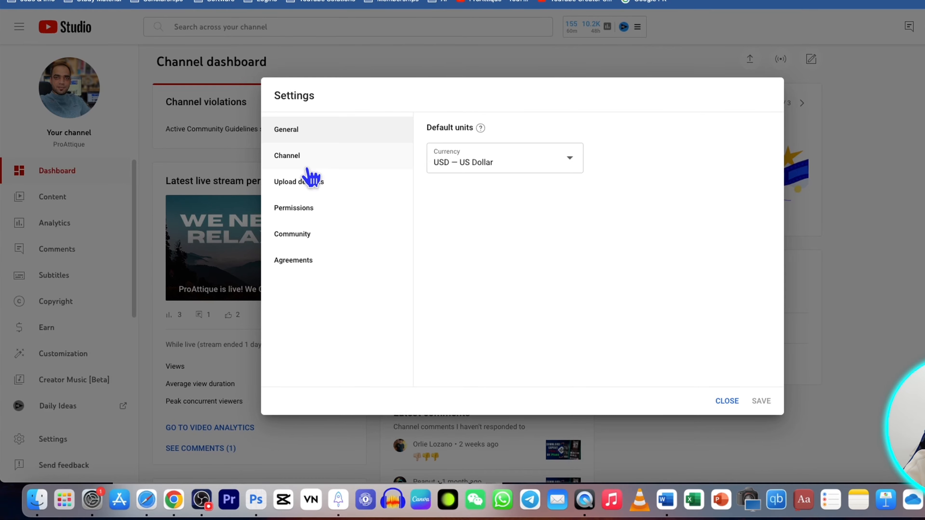
pyautogui.moveTo(355, 145)
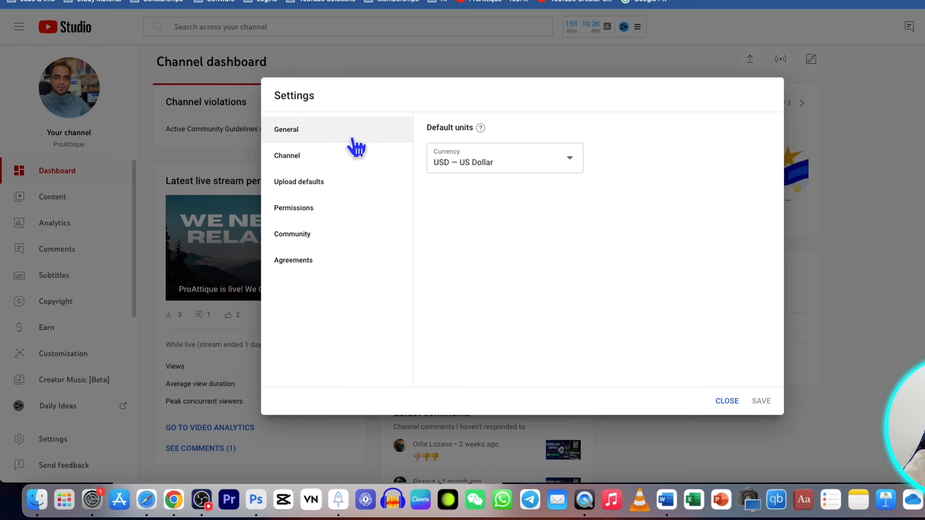
pyautogui.click(287, 155)
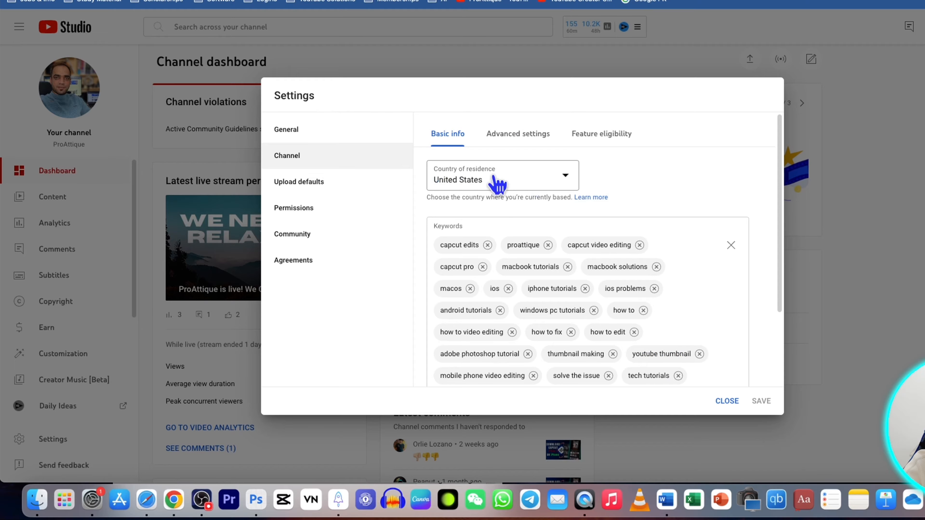
pyautogui.moveTo(491, 192)
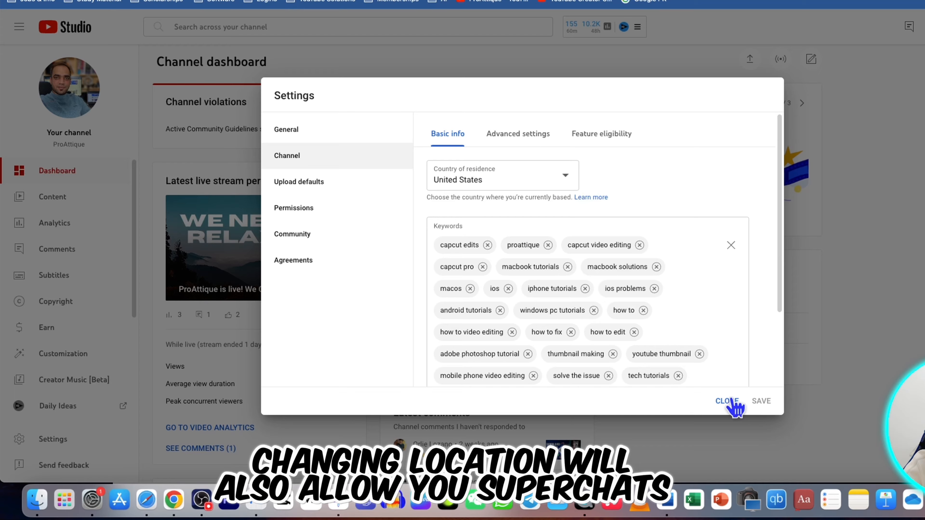
# Leave settings and show the channel customization basic info with name, handle and pronouns.
pyautogui.click(727, 401)
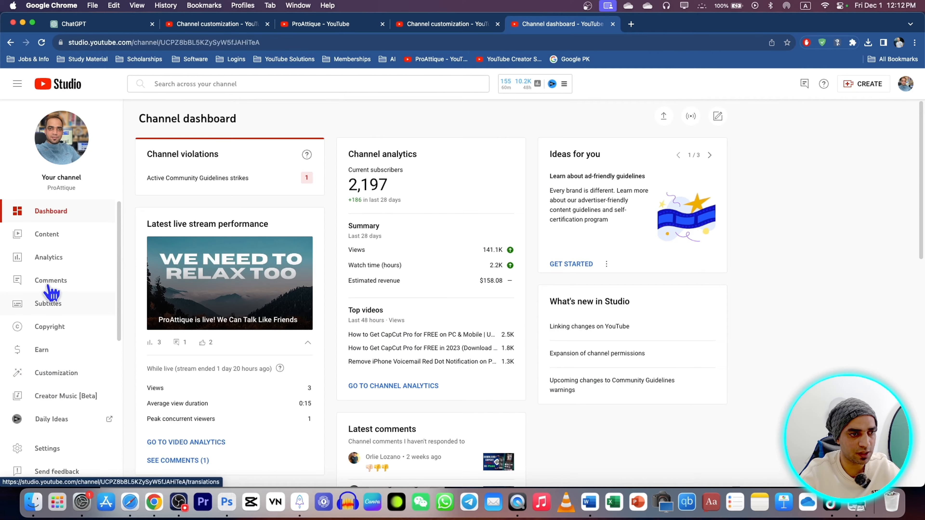
pyautogui.click(56, 373)
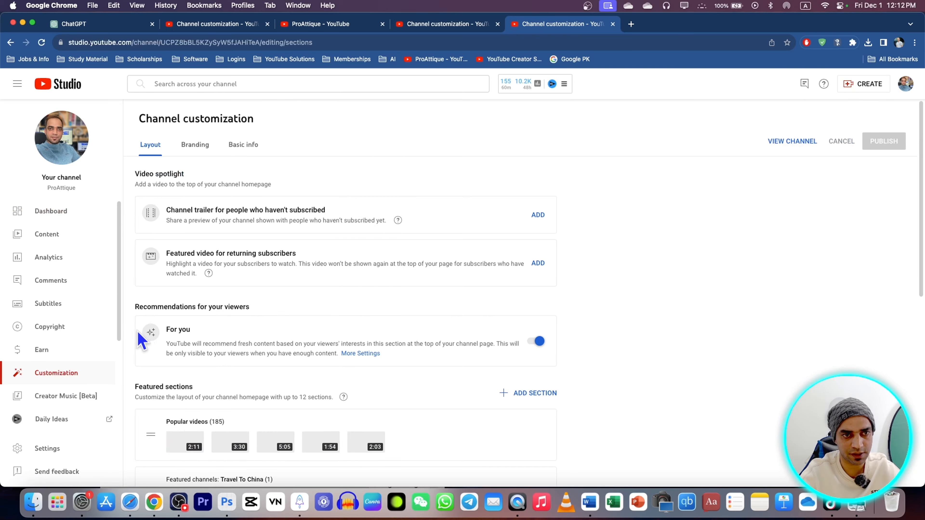
pyautogui.click(243, 145)
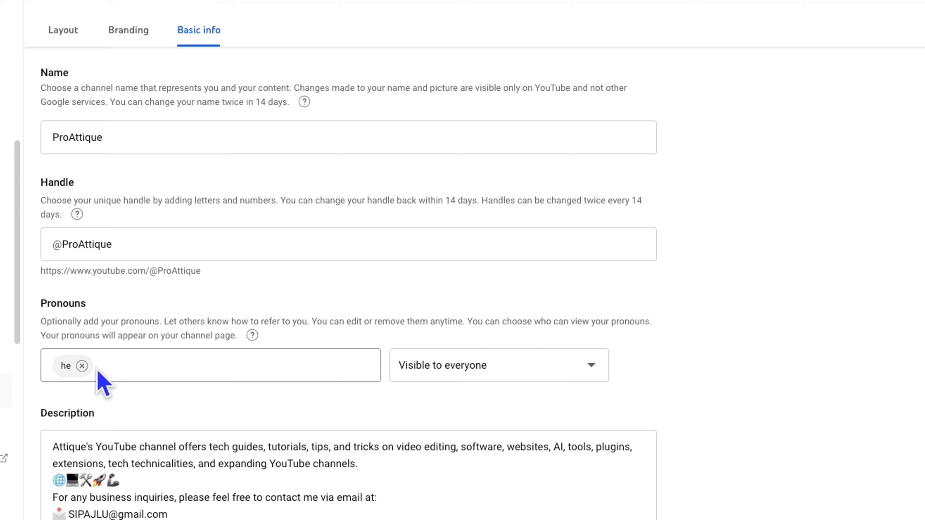
# Remove the existing he pronoun, try he and him, then clear the pronouns field.
pyautogui.click(82, 366)
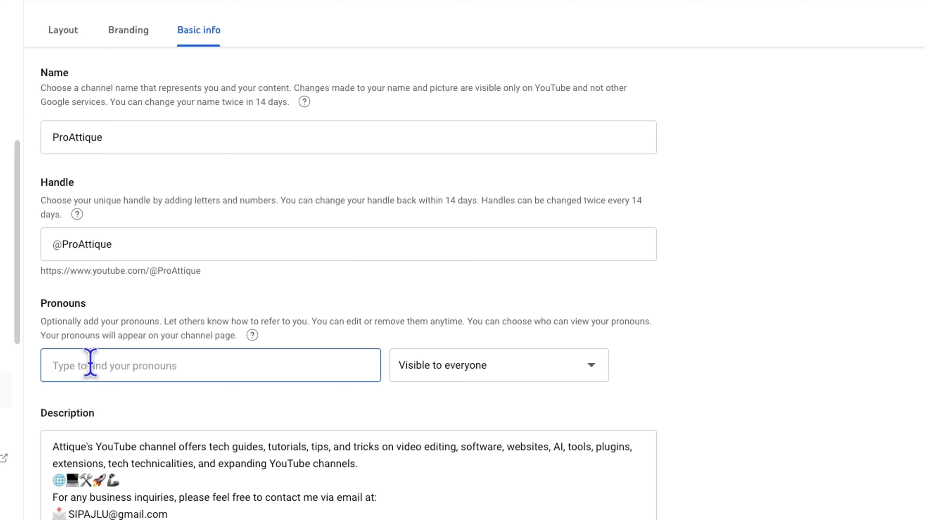
pyautogui.write('he')
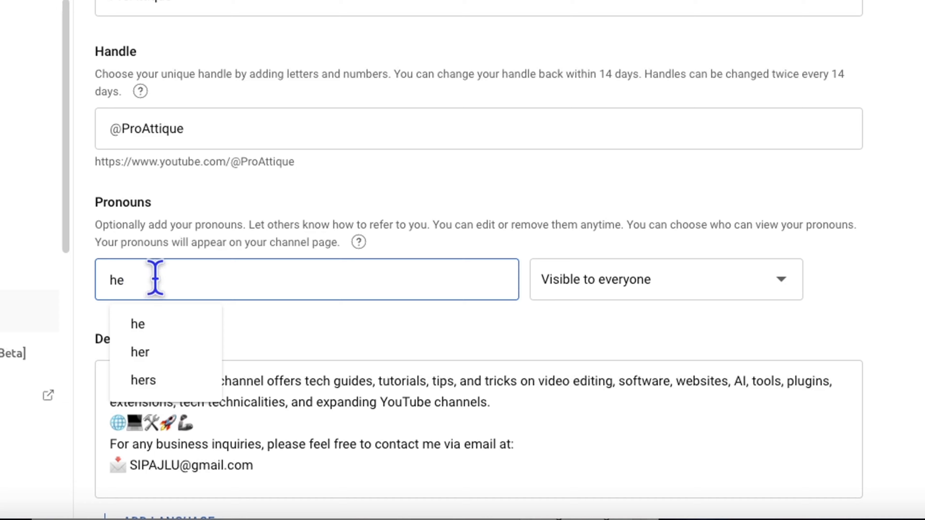
pyautogui.write('him')
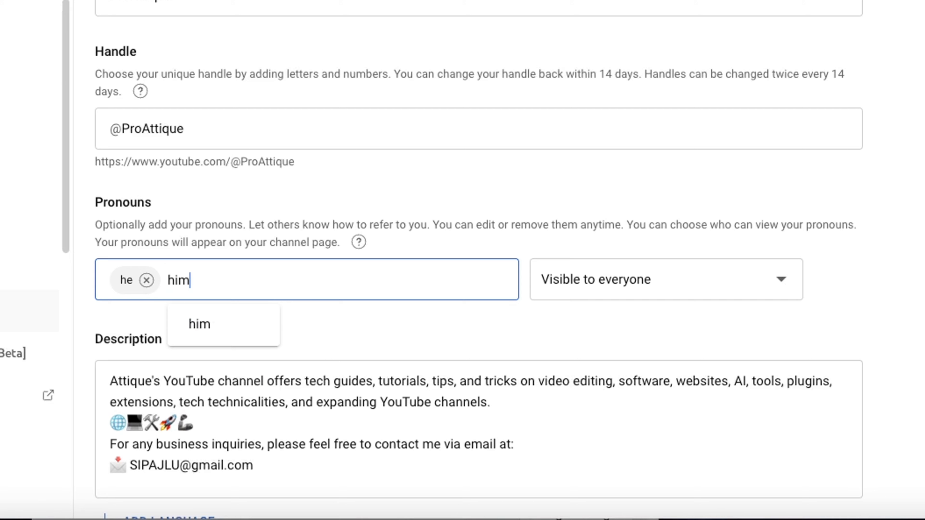
pyautogui.click(198, 324)
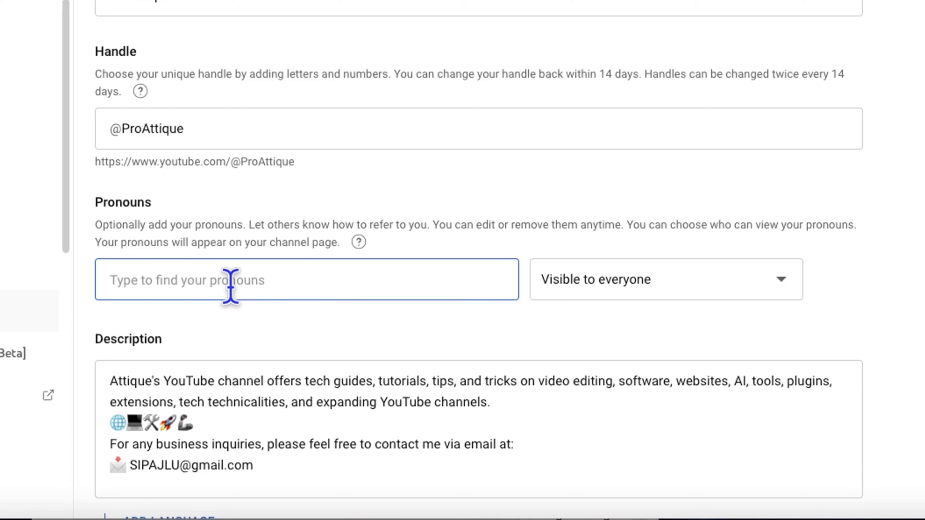
# Add he, him and his as pronouns and view the channel page showing he/him.
pyautogui.write('z')
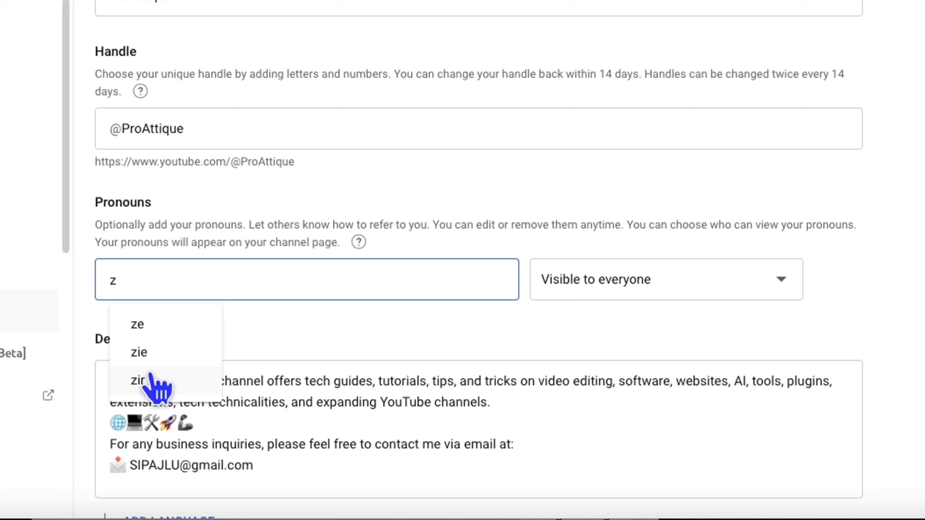
pyautogui.click(139, 380)
pyautogui.write('him')
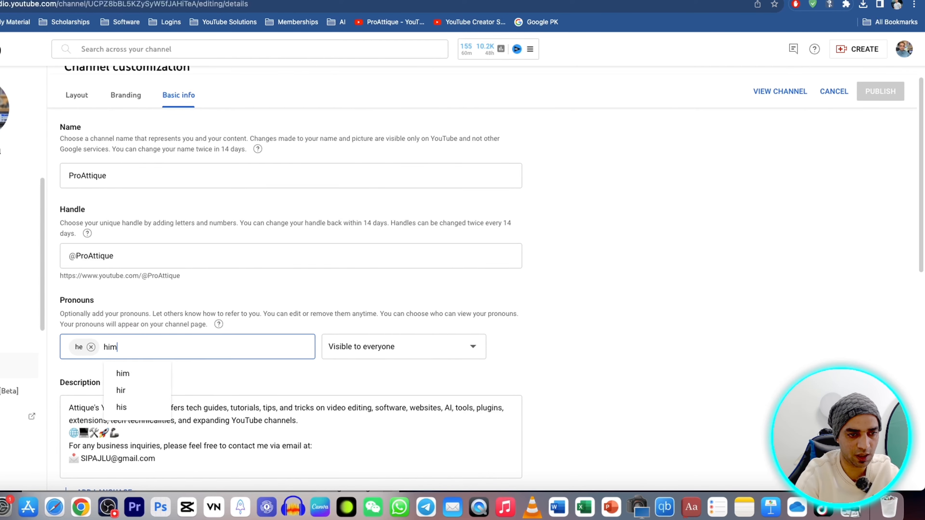
pyautogui.click(123, 373)
pyautogui.write(' his')
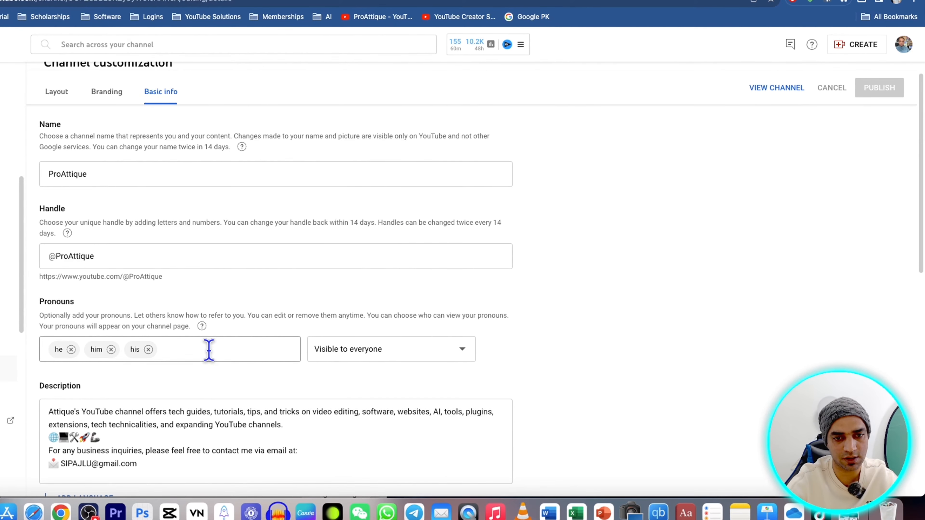
pyautogui.click(776, 87)
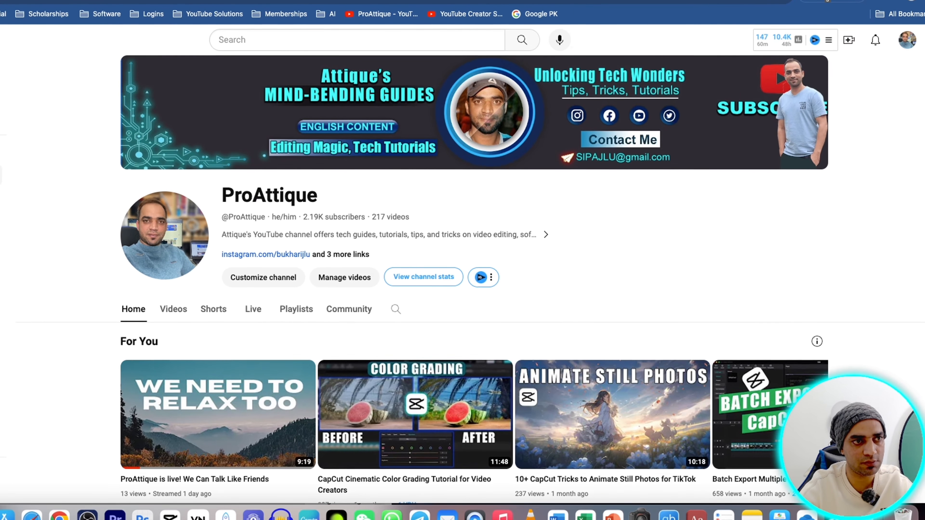